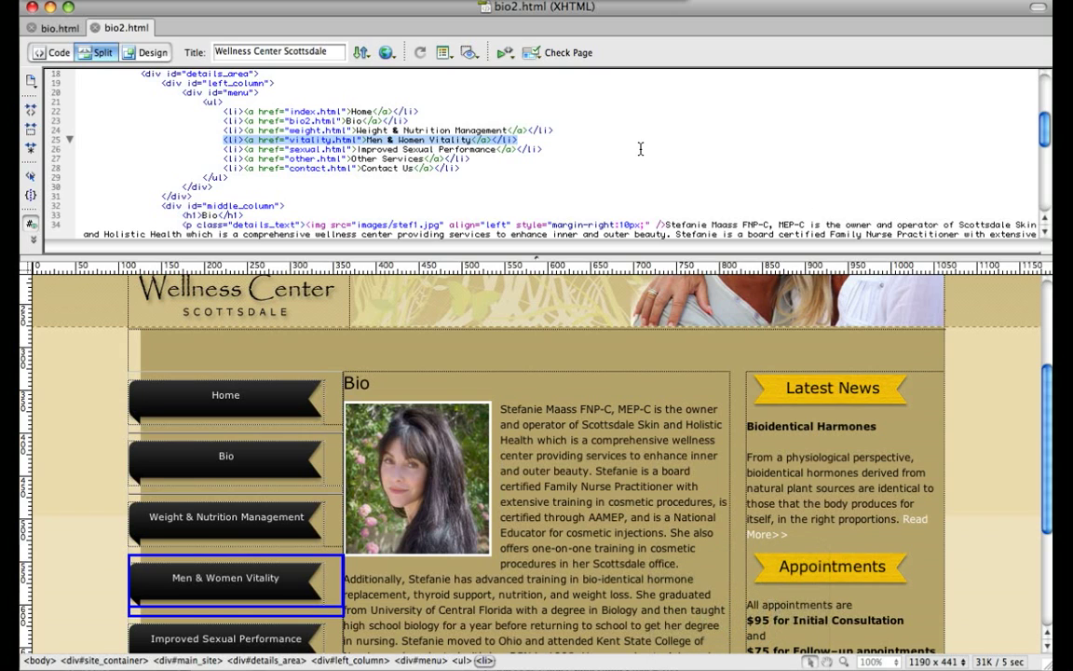
Step: Select the Men & Women Vitality <li> link line in bio2.html's code
click(551, 149)
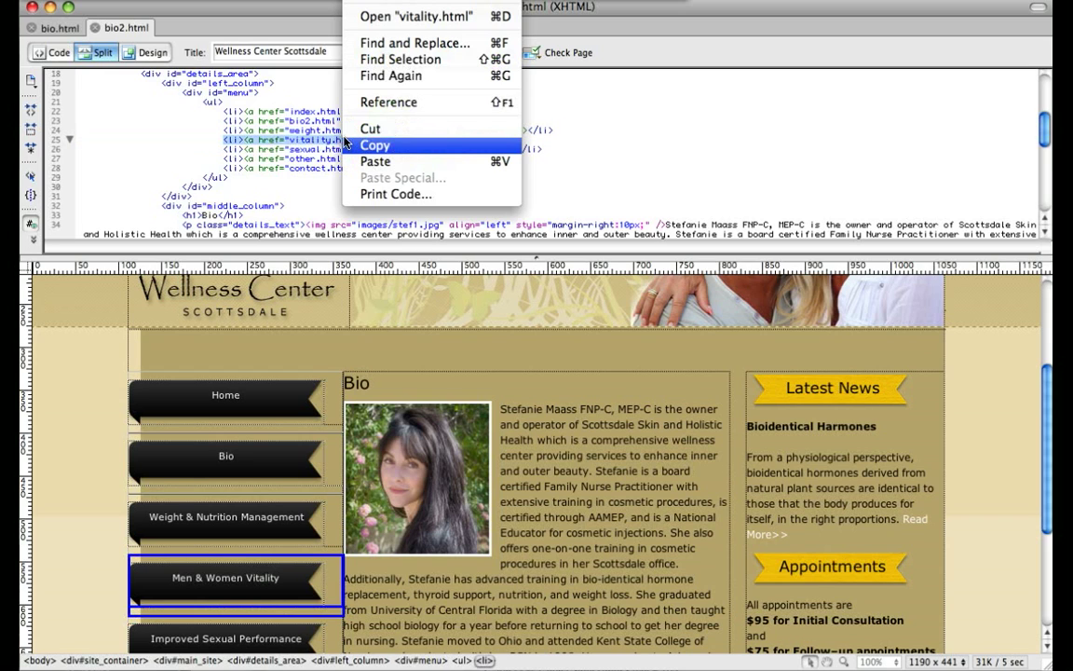
mouse_move(414, 43)
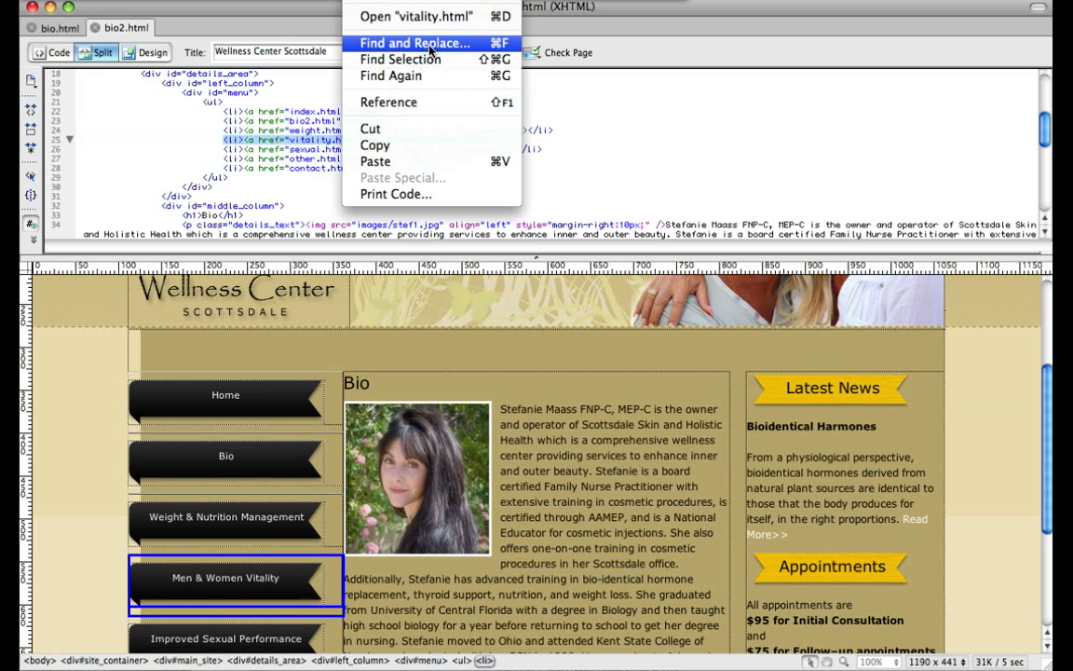
Step: Set Find and Replace to search Source Code in a Folder, replacing the Vitality link with the Hormones link
click(413, 42)
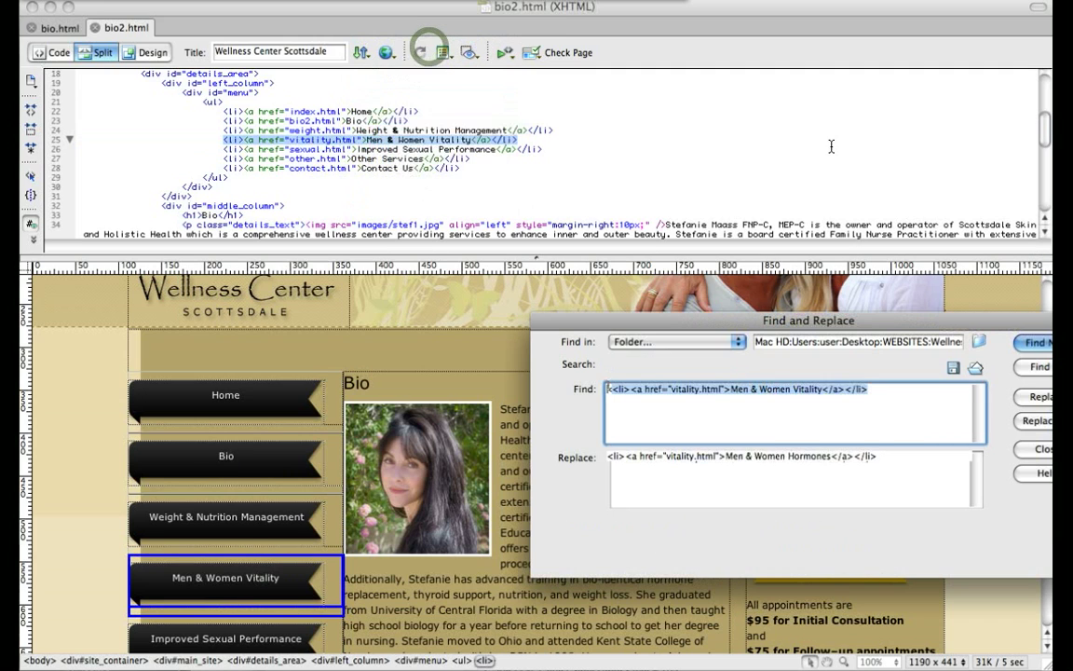
click(674, 361)
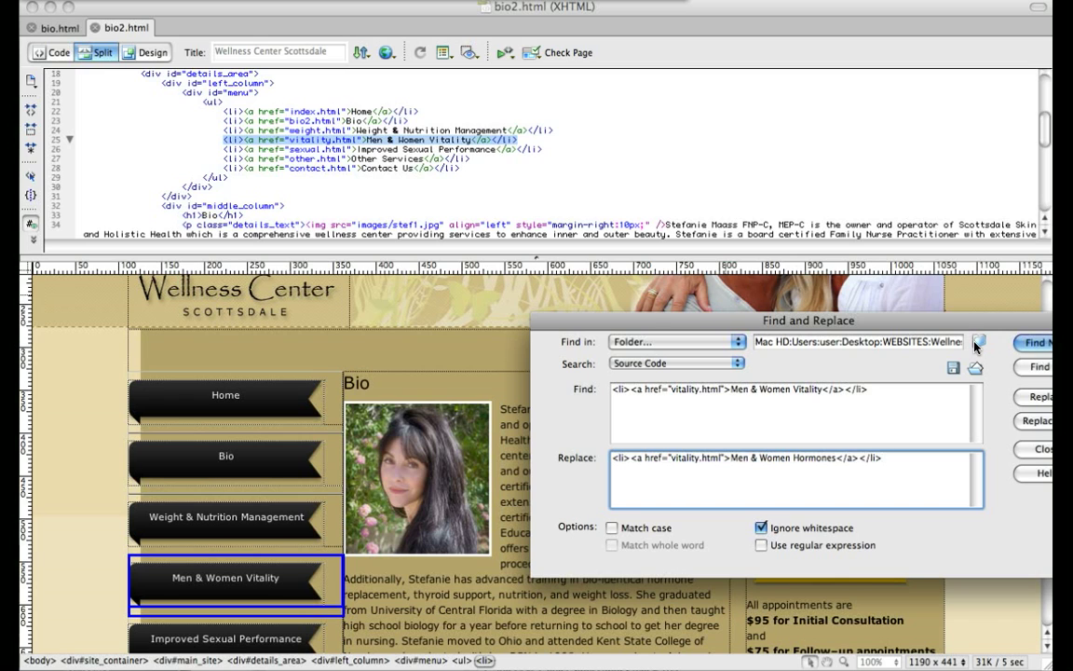
click(976, 341)
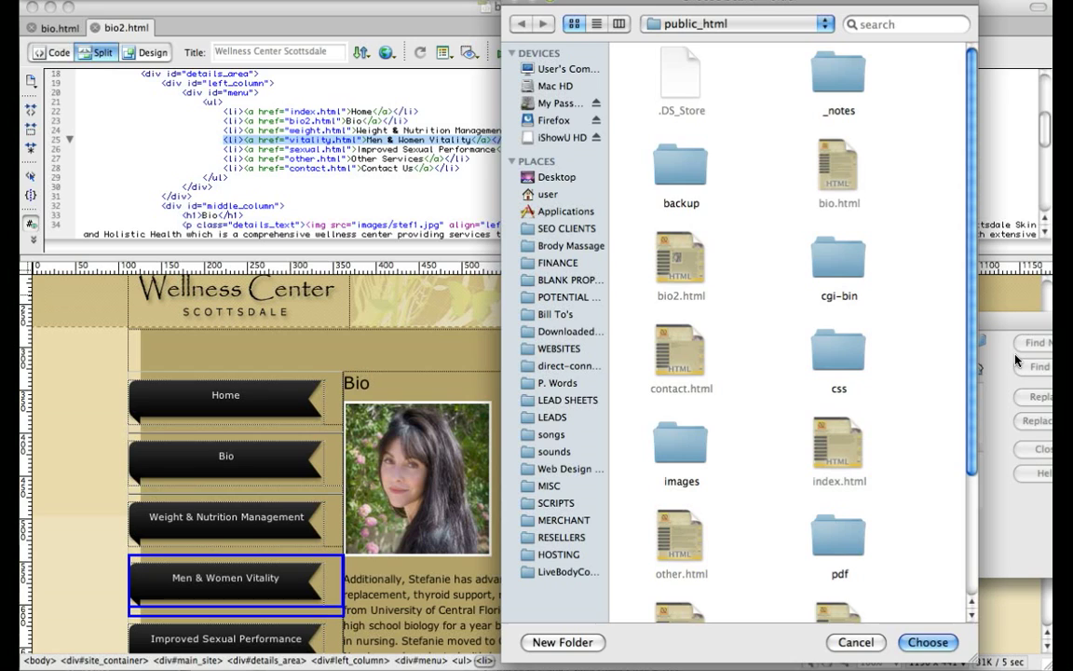
mouse_move(911, 637)
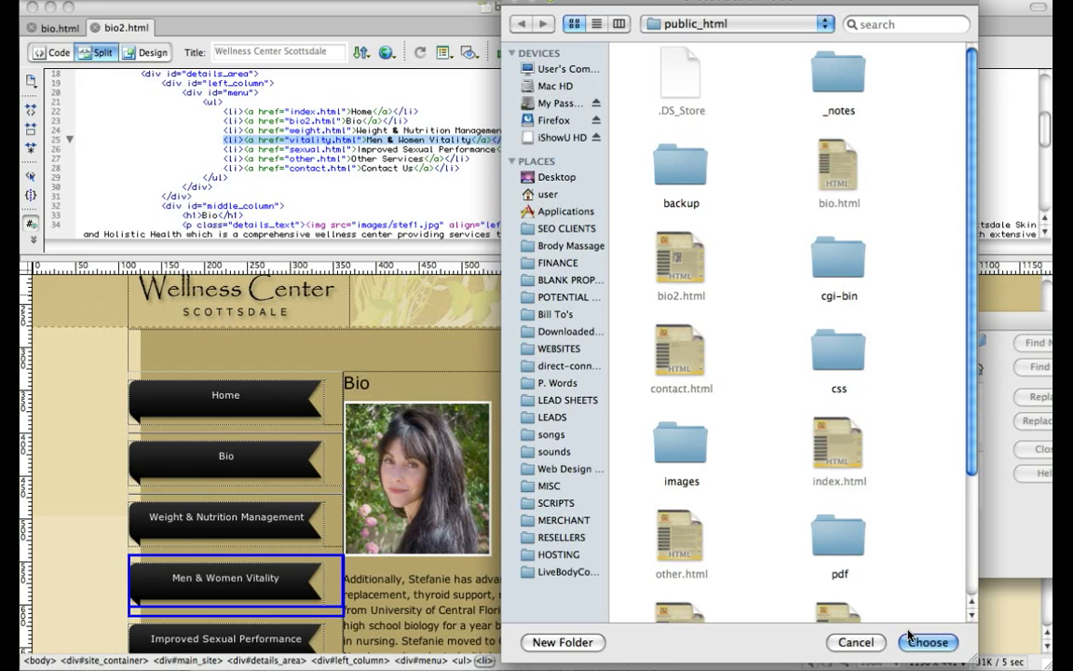
Step: Choose the public_html site folder as the search location
click(927, 641)
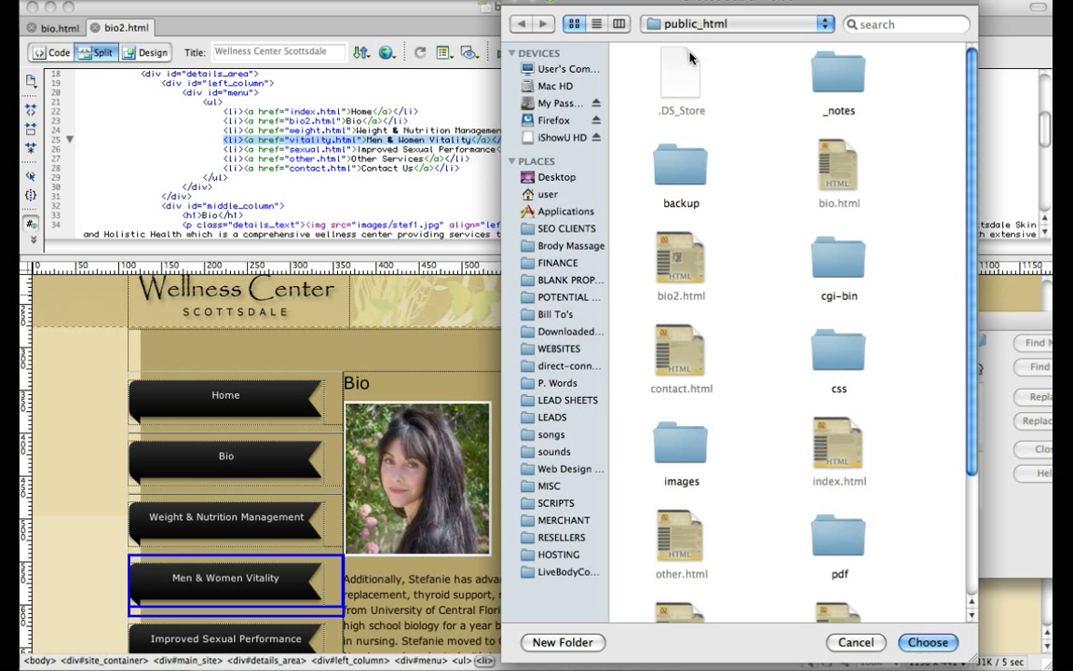
mouse_move(927, 640)
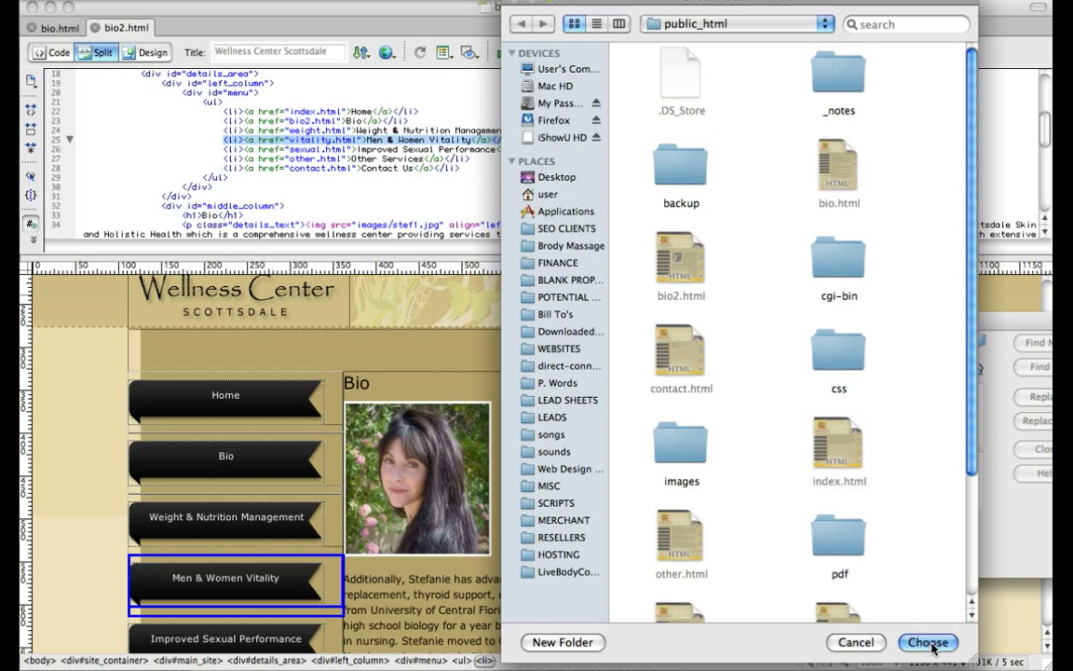
click(927, 641)
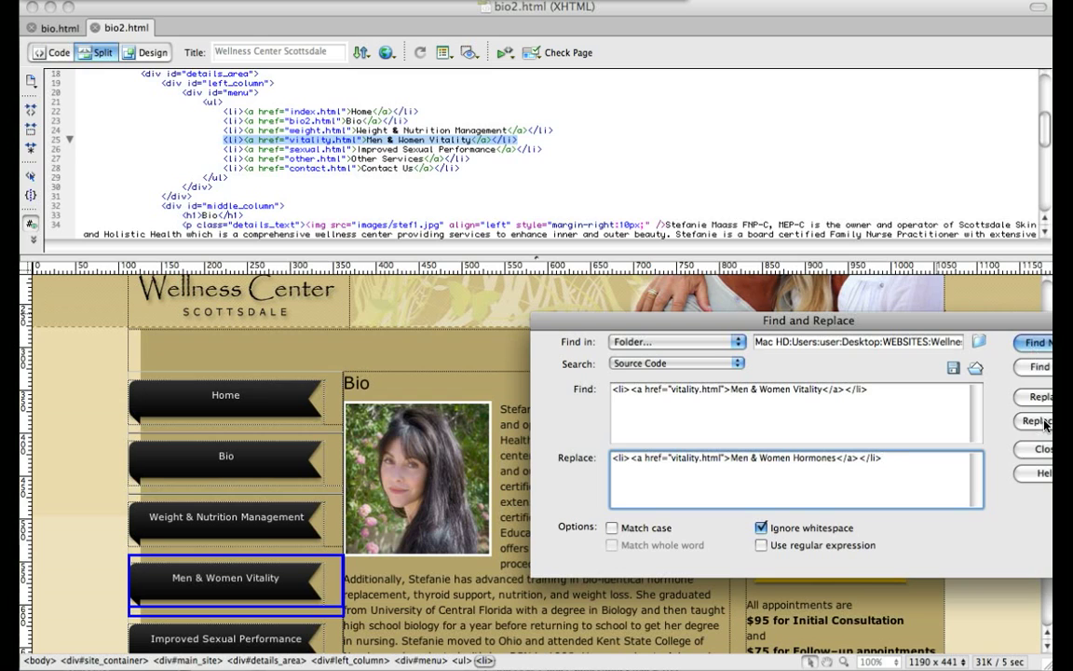
Step: Replace All matching links across the public_html folder
click(1038, 421)
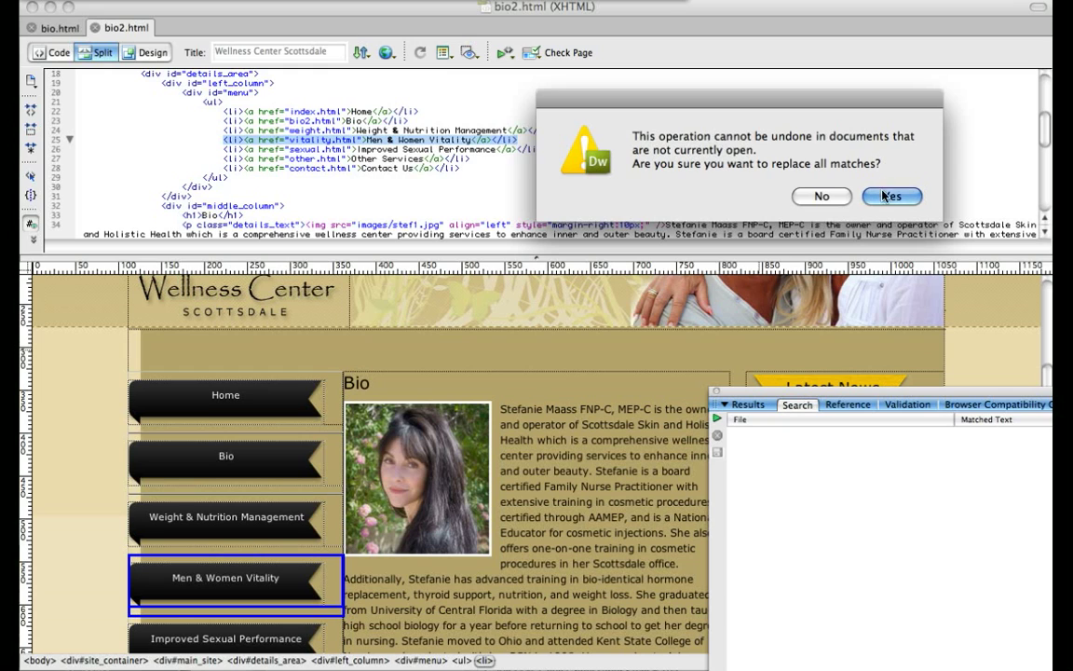
Step: Confirm replacing all matches in unopened documents and switch to the bio page
click(890, 196)
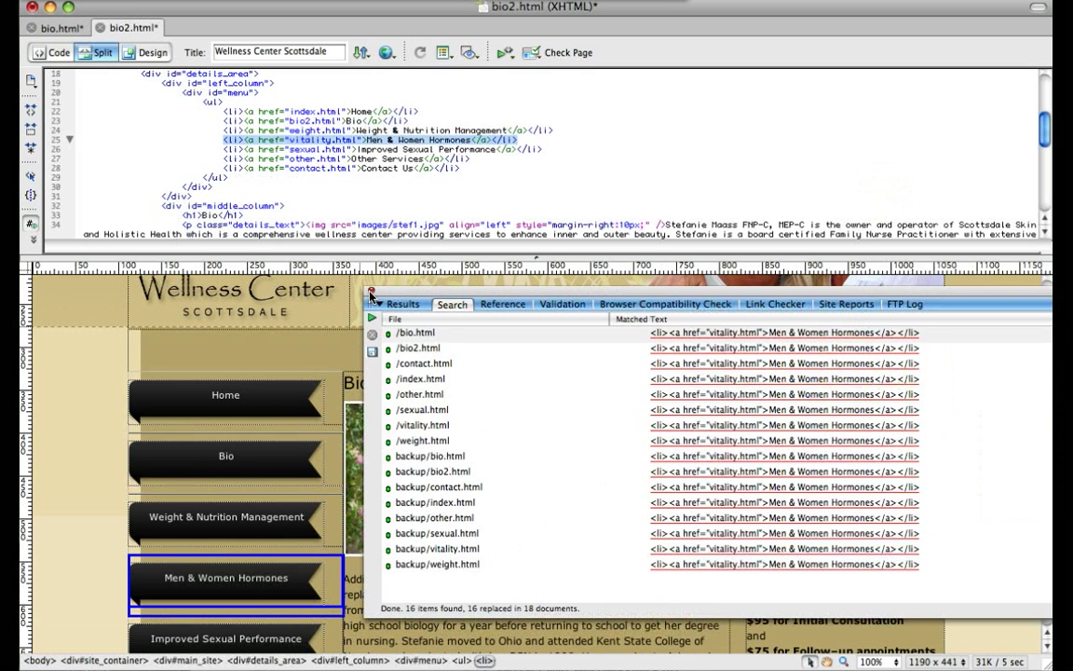
click(372, 296)
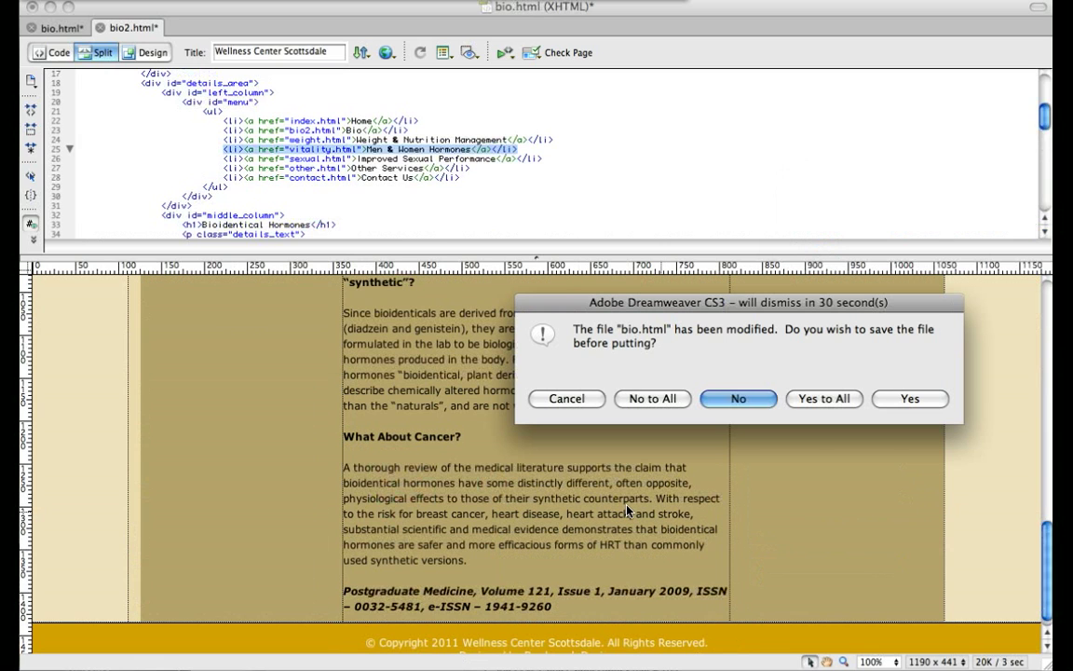
mouse_move(823, 398)
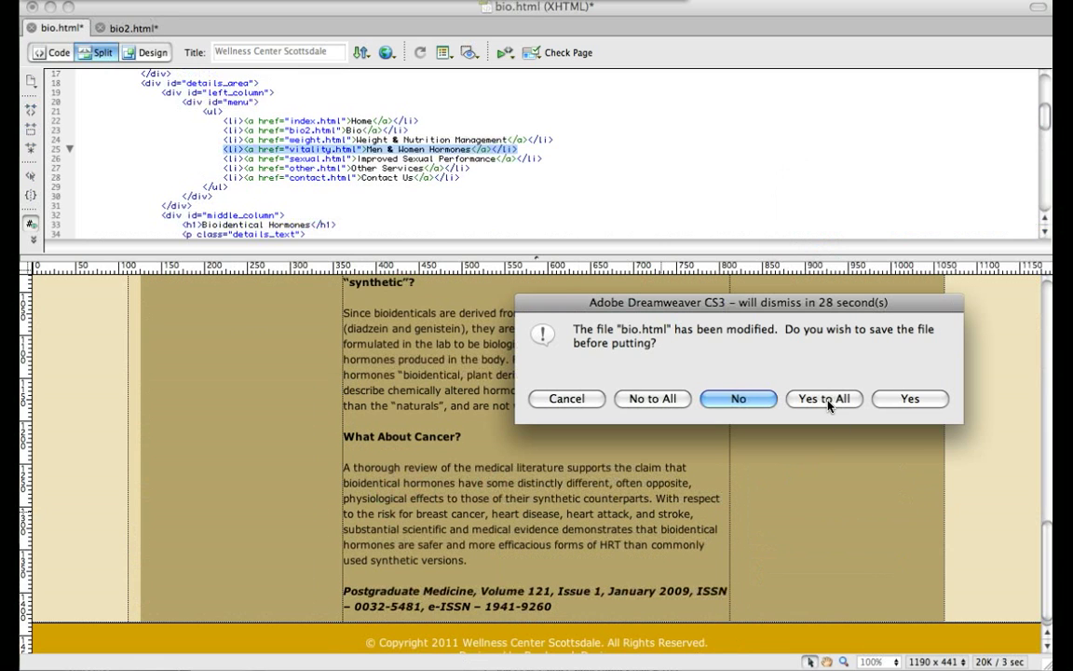